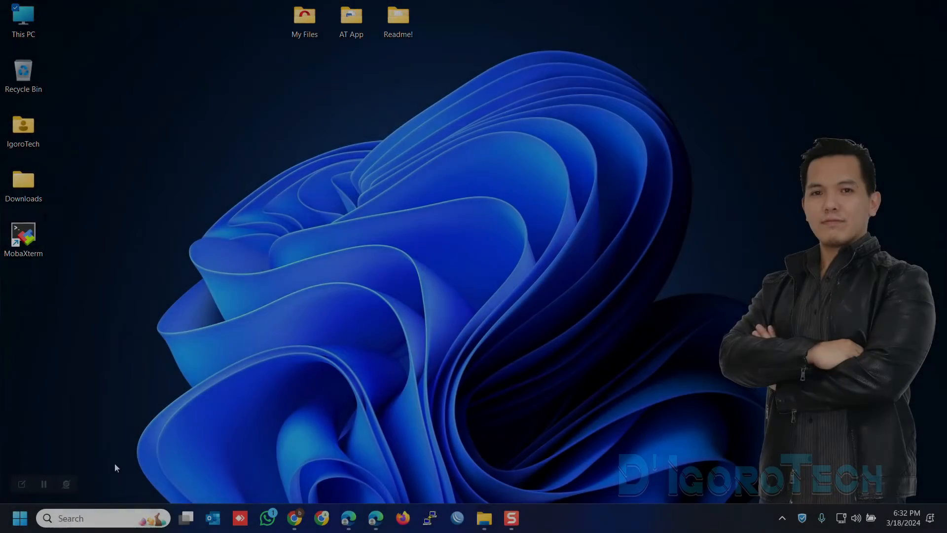
- Search the Start menu for 'disk management' and launch it
text(d)
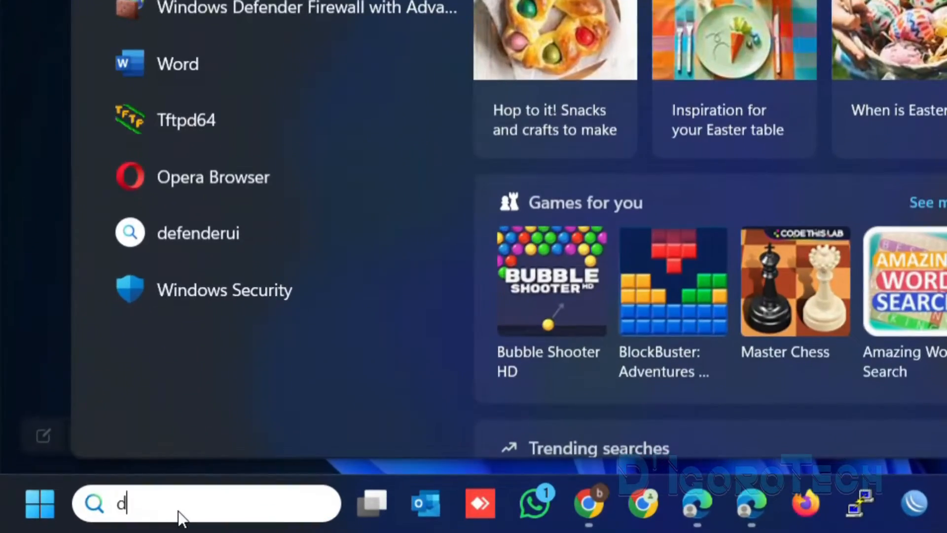
text(disk management)
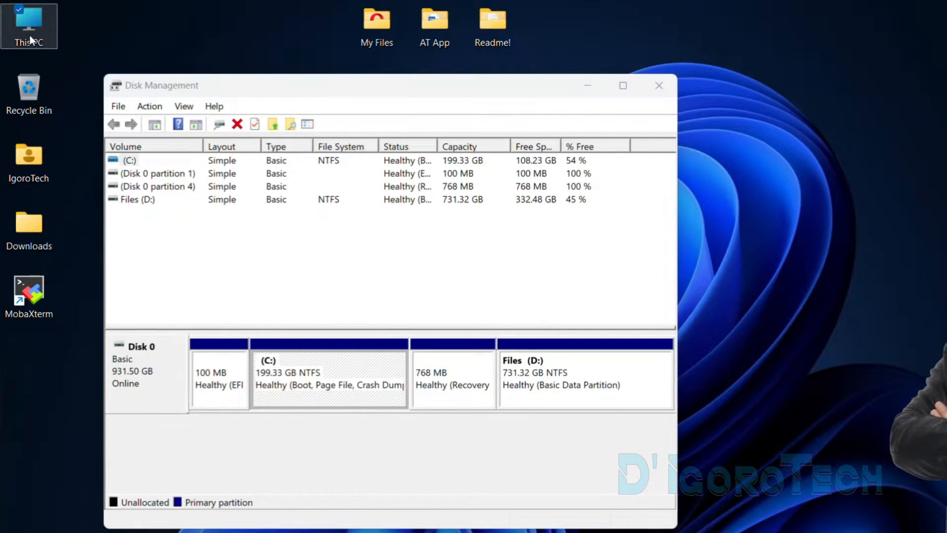
right_click(29, 24)
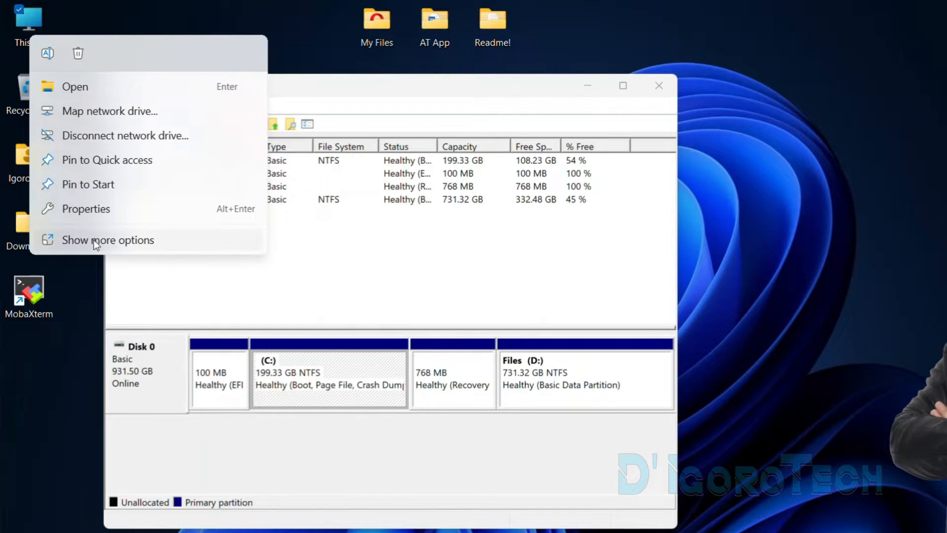
click(108, 240)
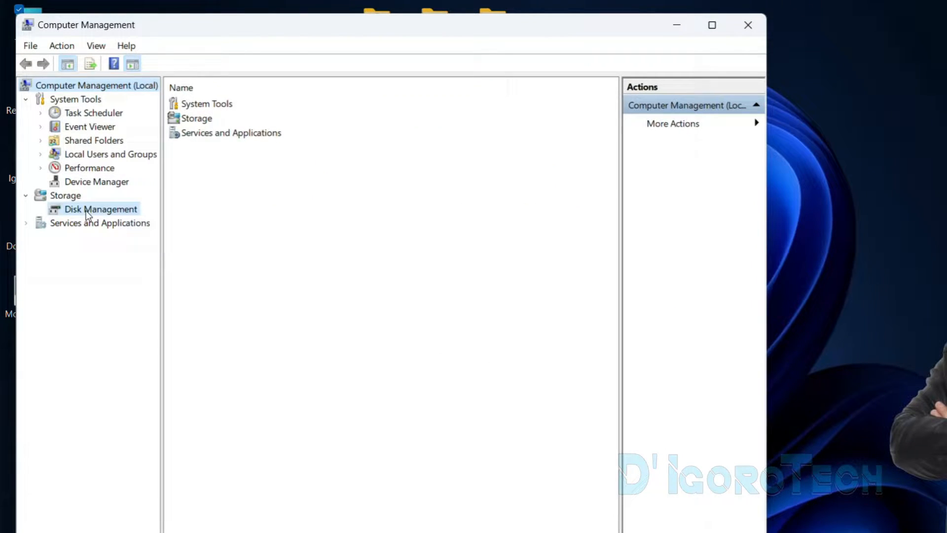
click(100, 208)
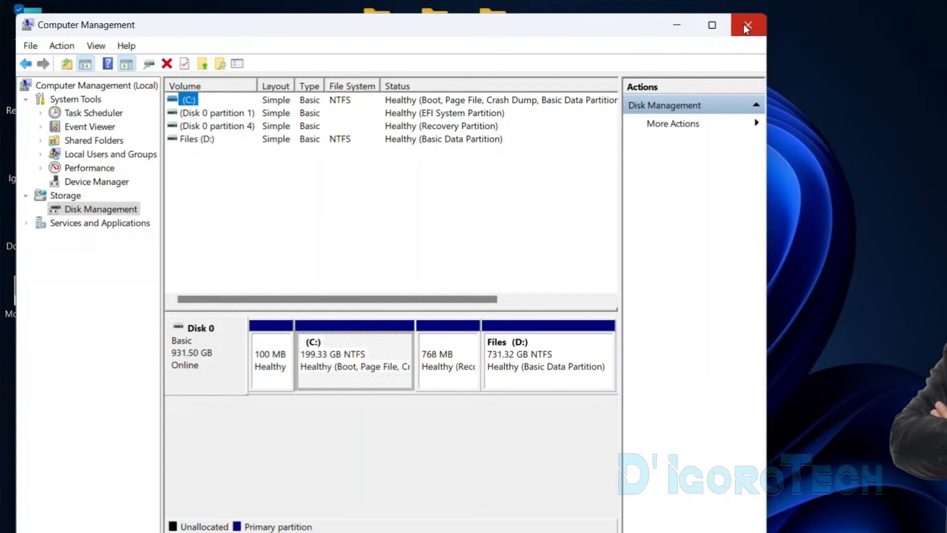
click(748, 25)
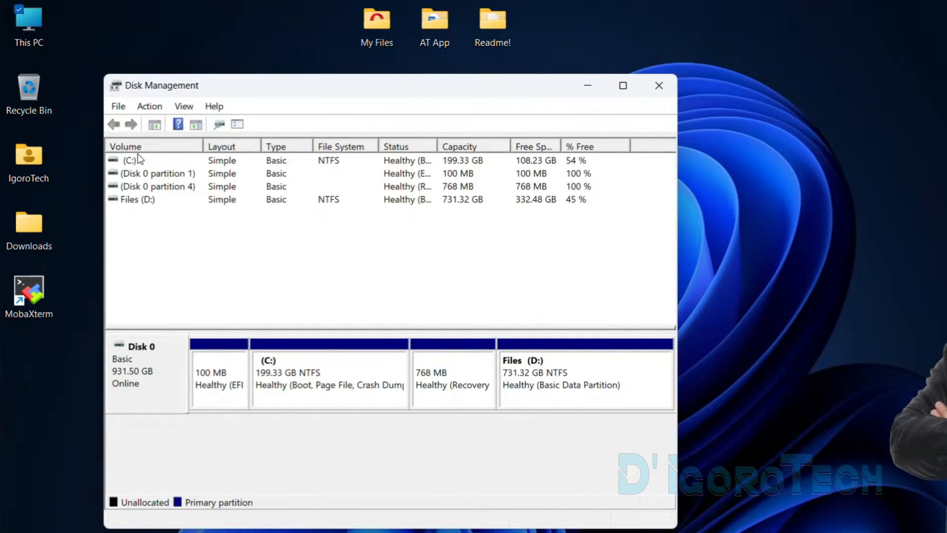
click(129, 160)
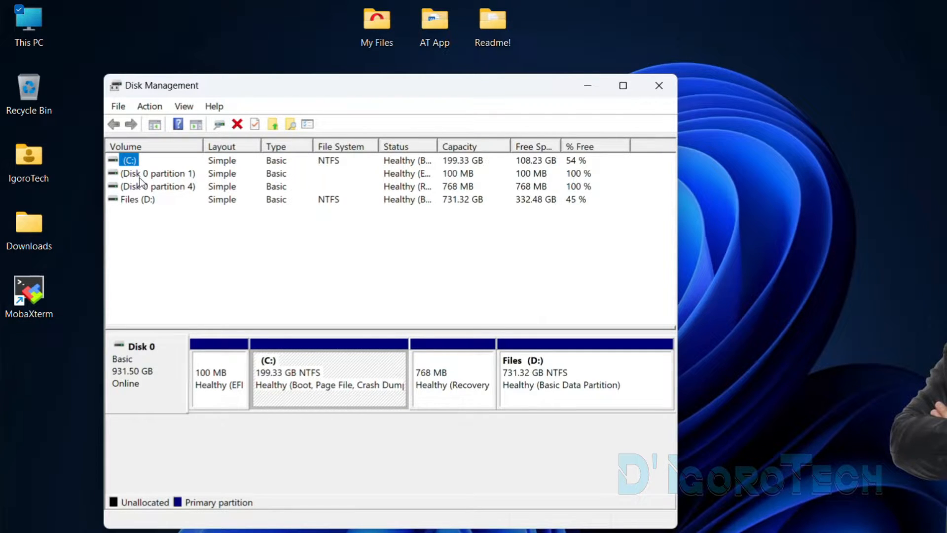
click(159, 186)
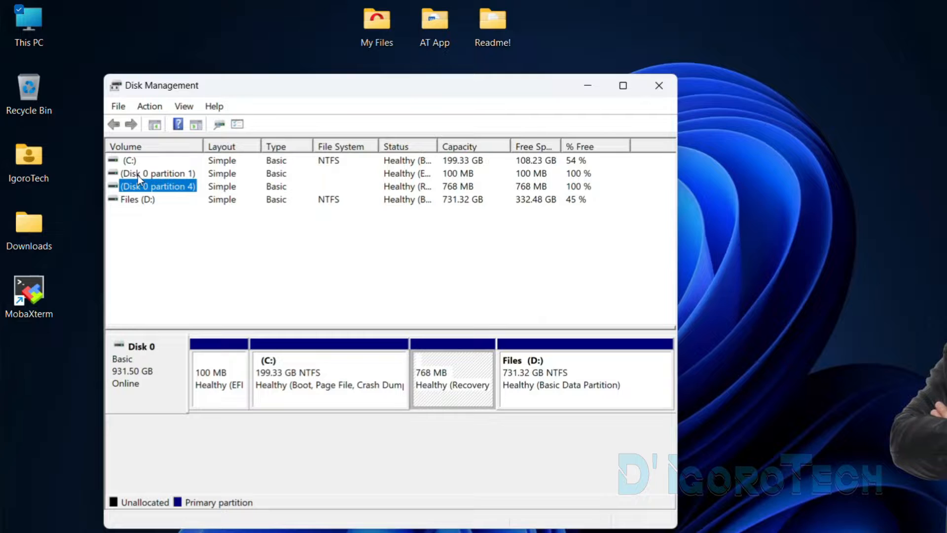
click(157, 173)
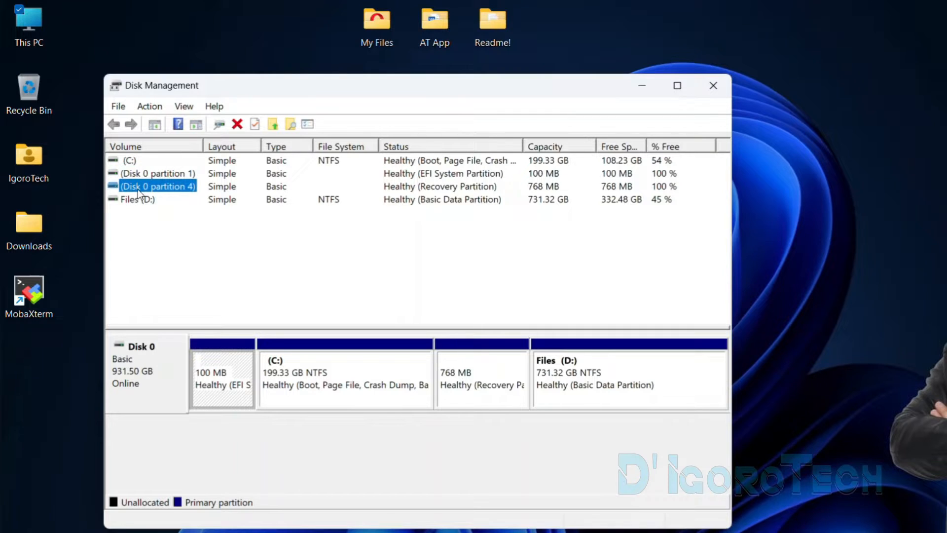
click(157, 173)
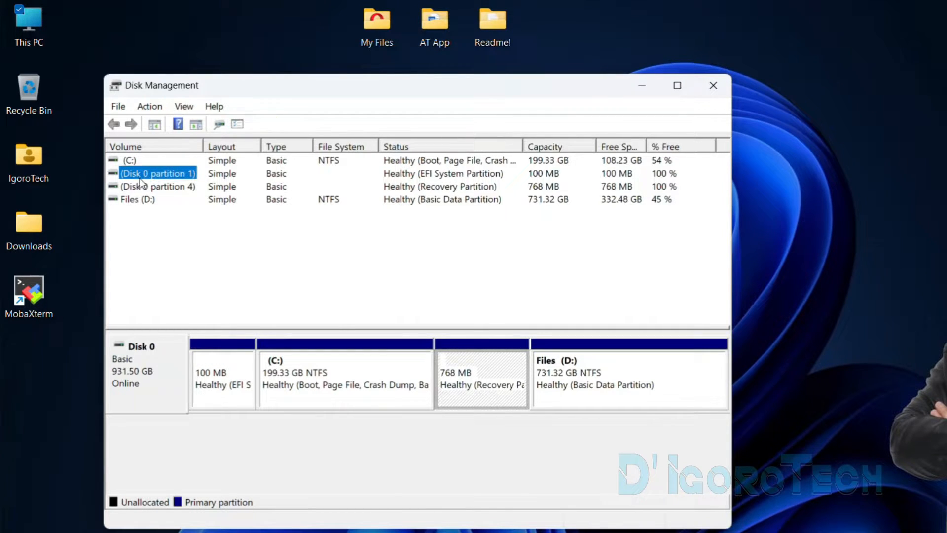
click(158, 186)
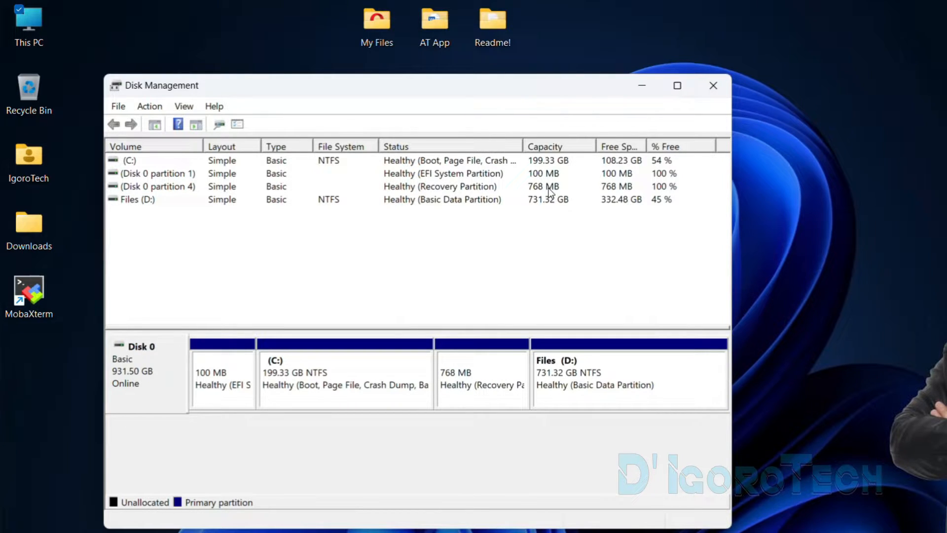
mouse_move(622, 193)
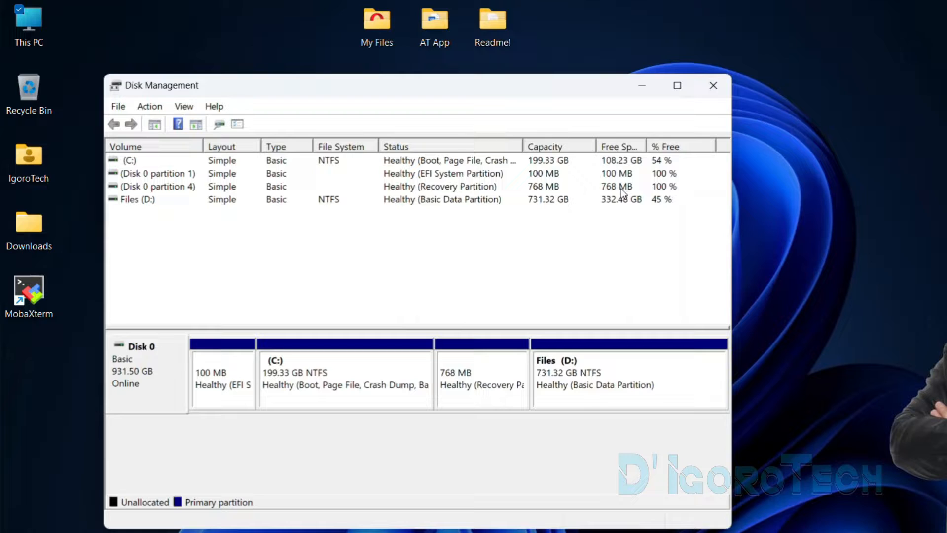
mouse_move(659, 196)
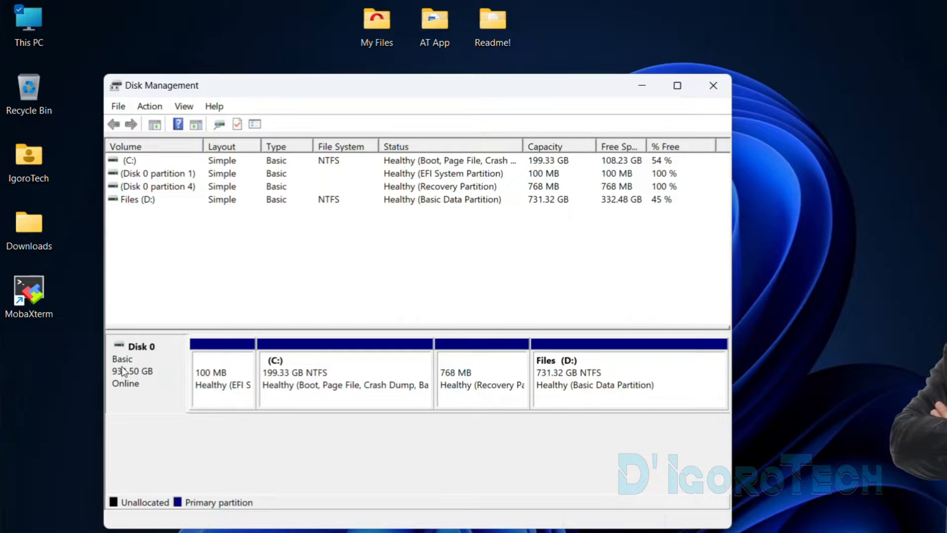
mouse_move(141, 374)
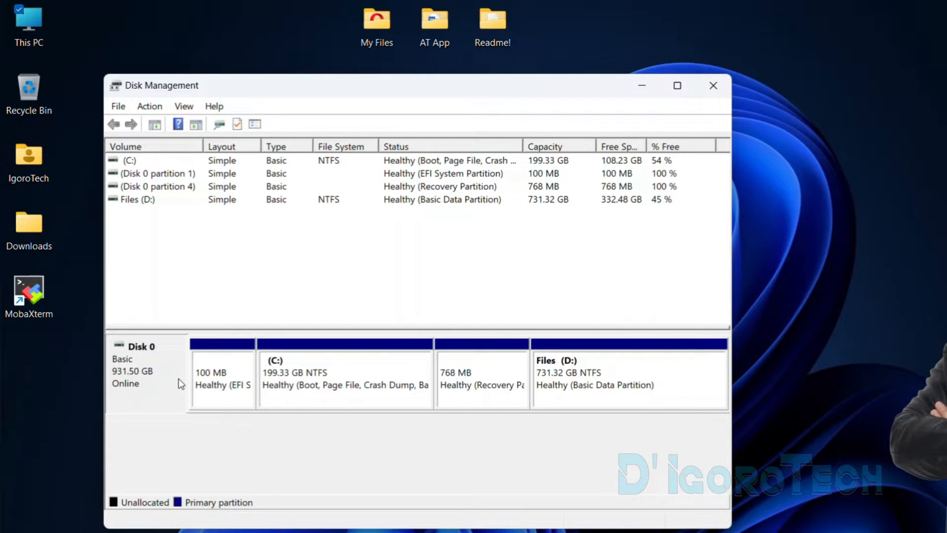
click(223, 374)
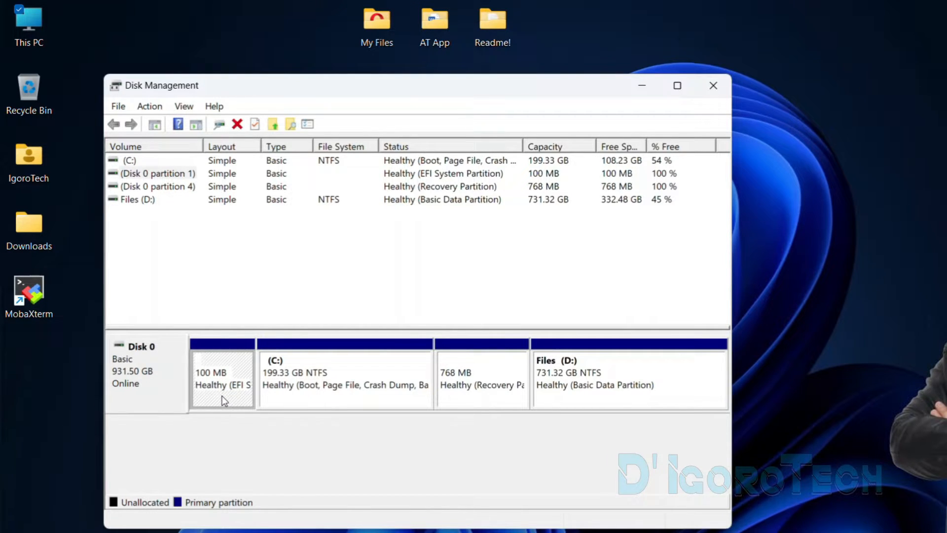
click(344, 378)
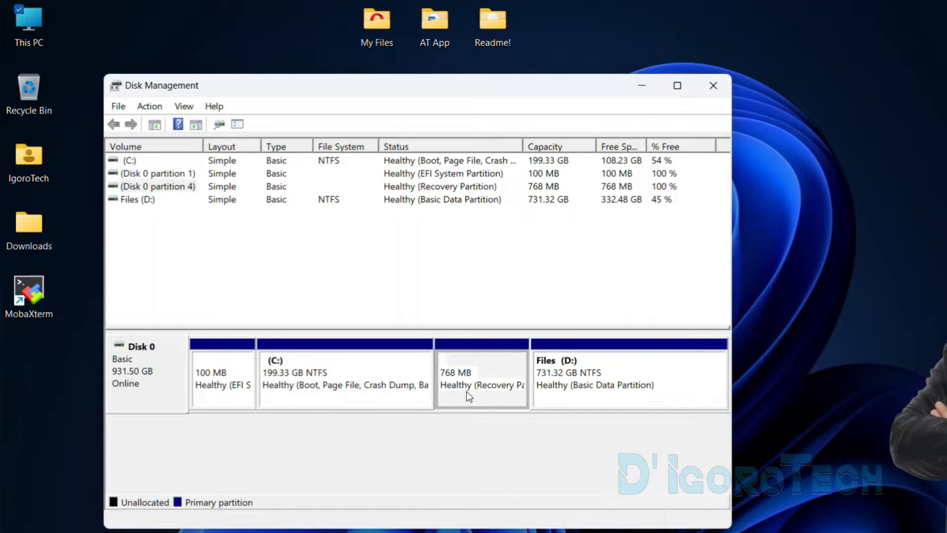
click(628, 377)
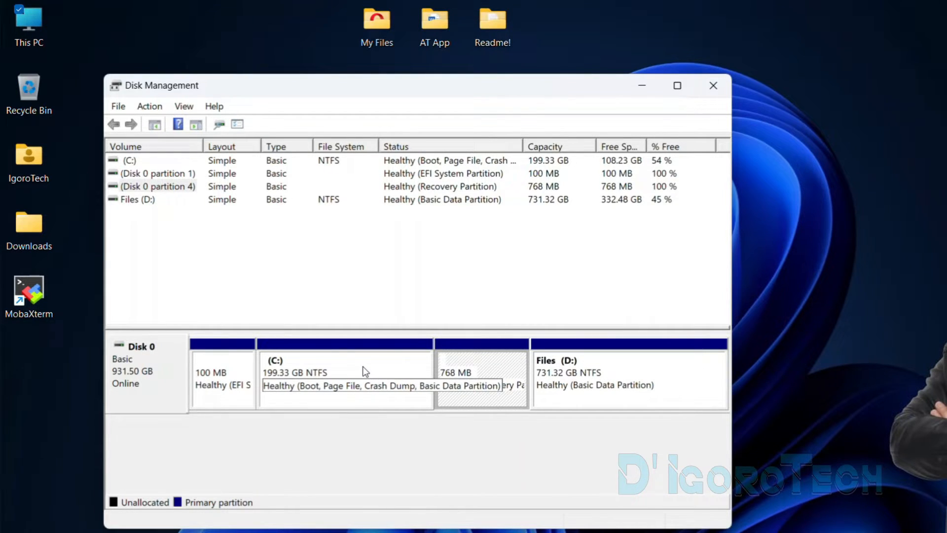
- Open Shrink Volume for the Files (D:) partition on Disk 0
click(345, 374)
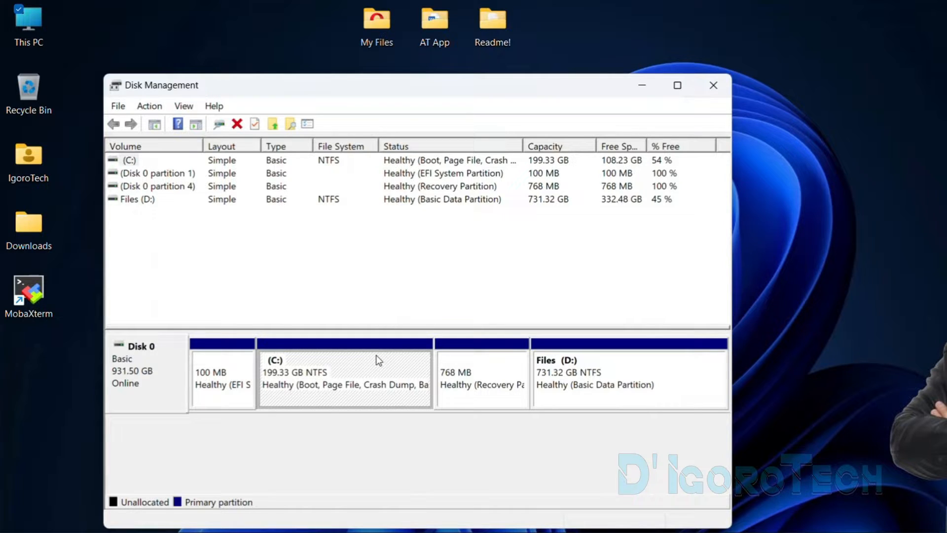
click(628, 378)
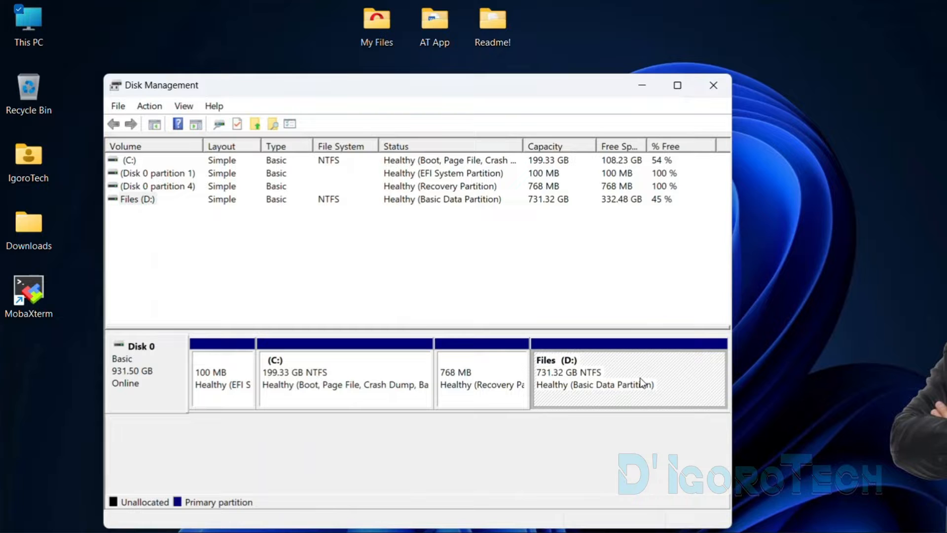
right_click(627, 378)
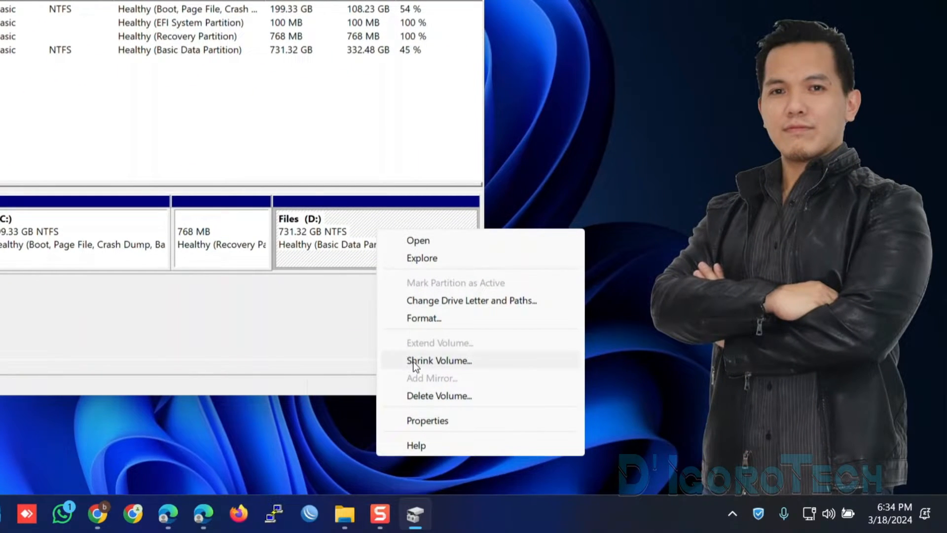
click(439, 360)
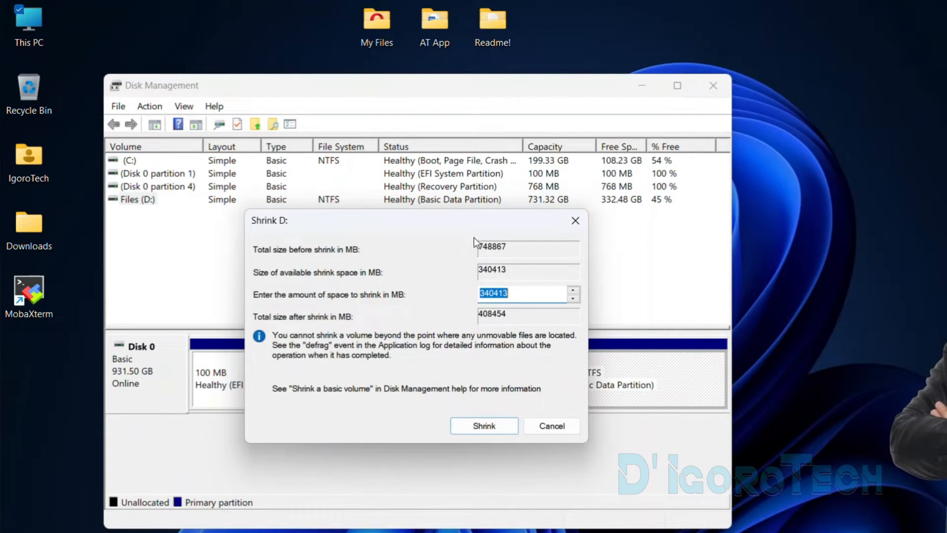
mouse_move(522, 227)
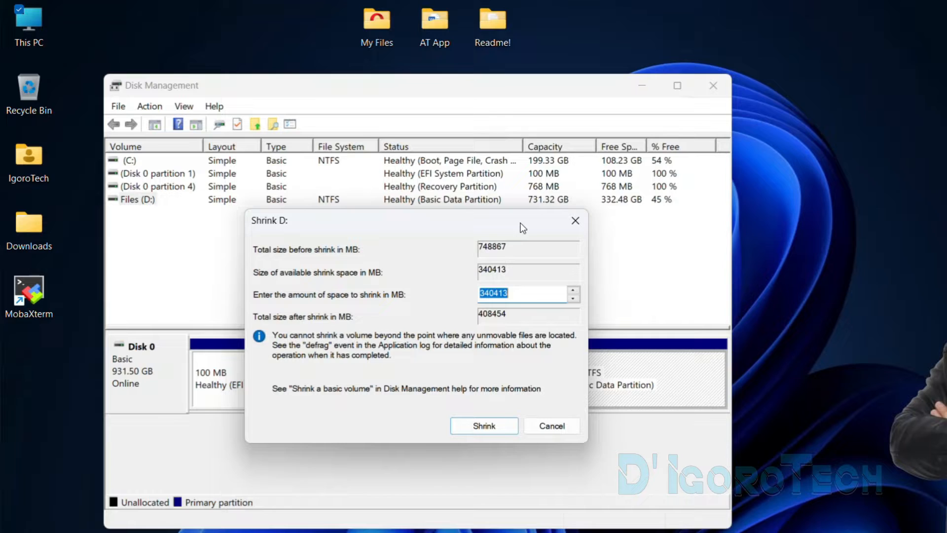
mouse_move(544, 205)
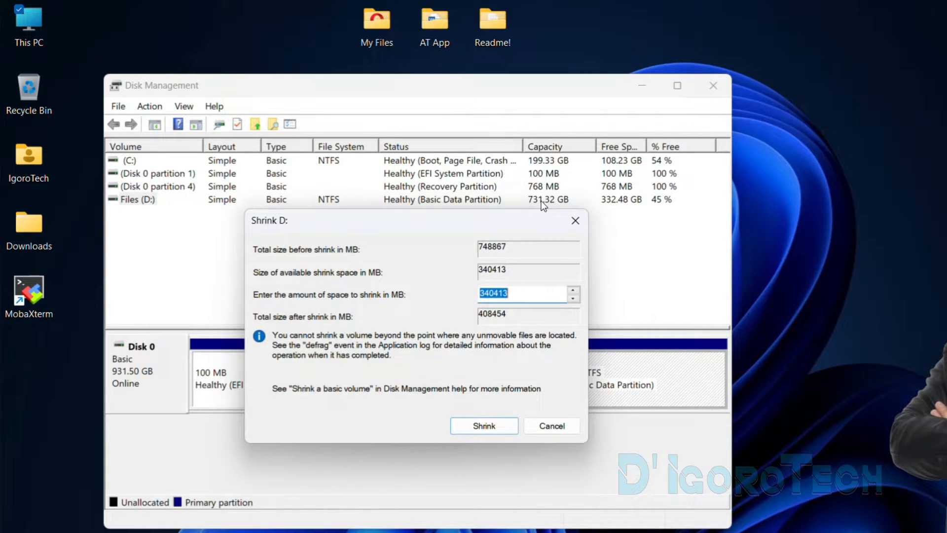
mouse_move(511, 234)
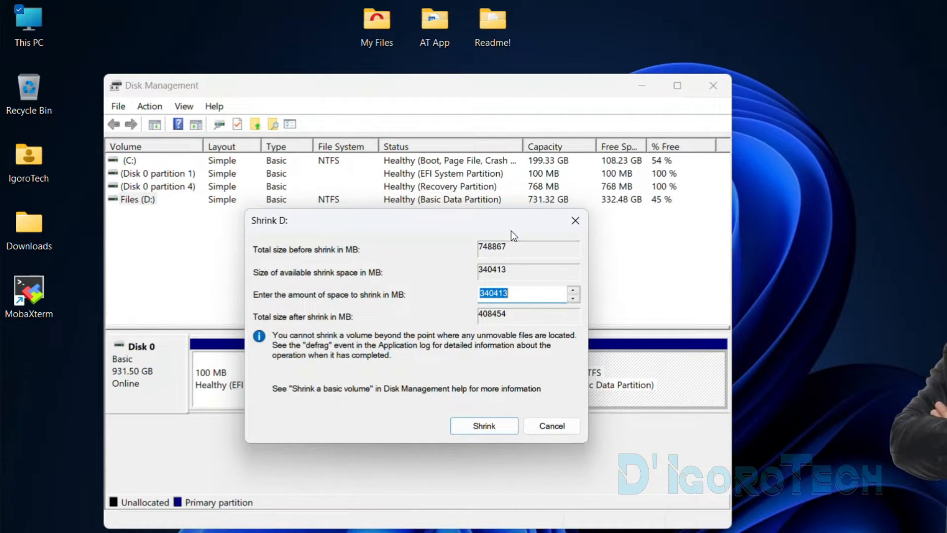
mouse_move(488, 276)
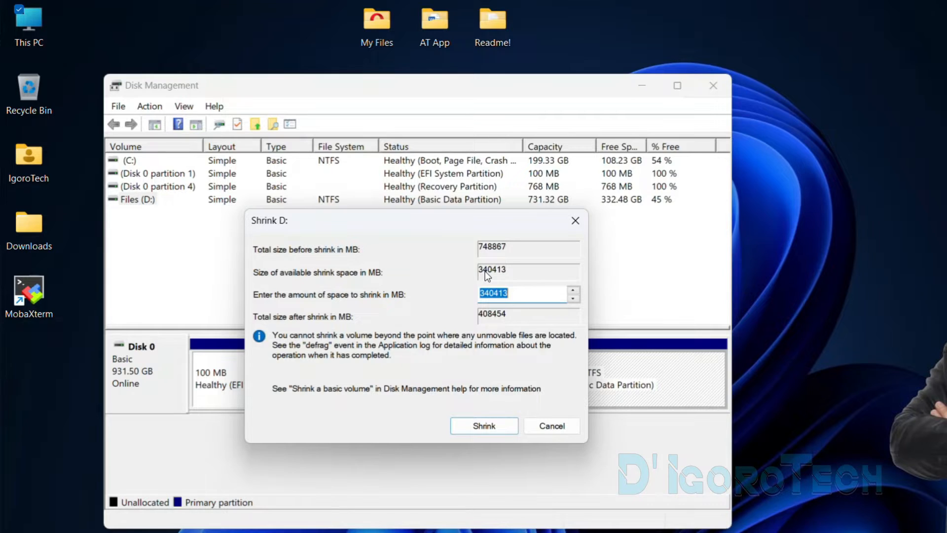
mouse_move(498, 273)
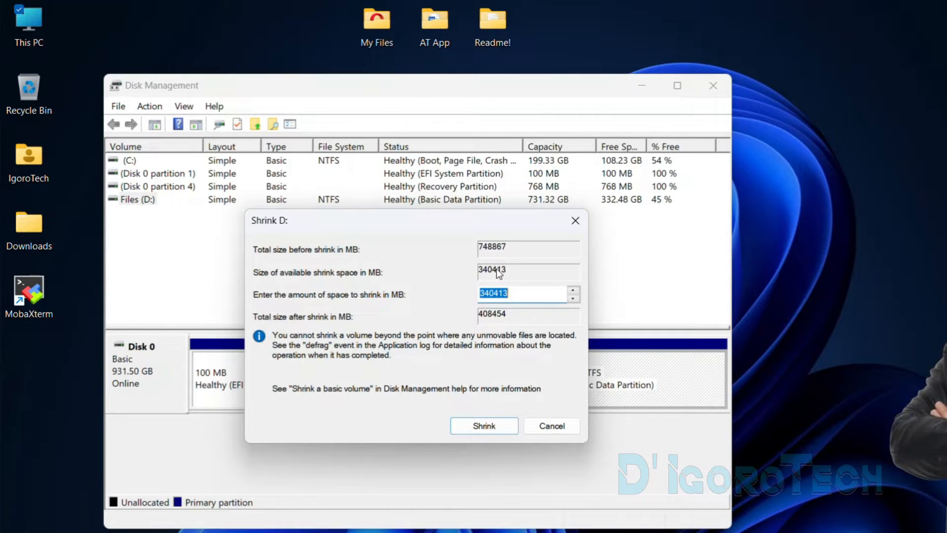
- Shrink drive D by 102400 MB (100 GB)
click(517, 292)
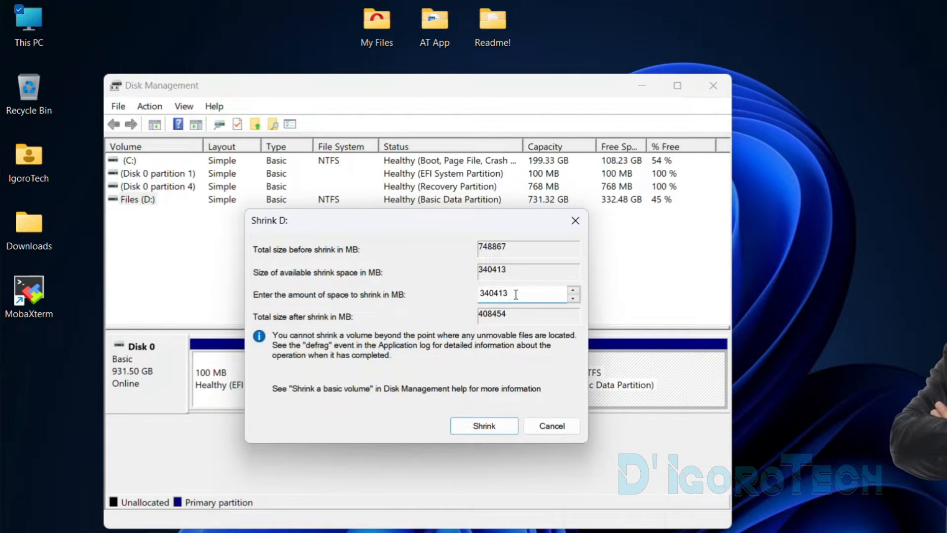
triple_click(493, 293)
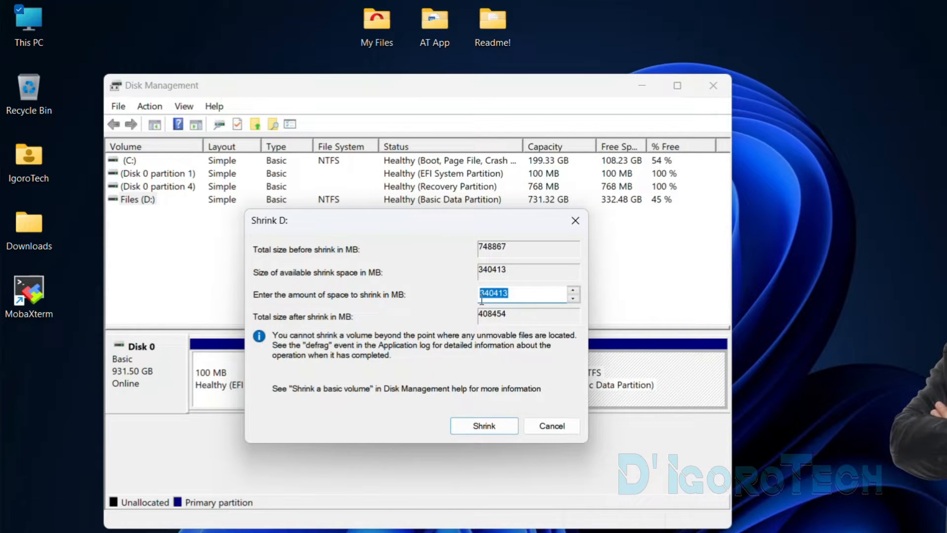
text(102400)
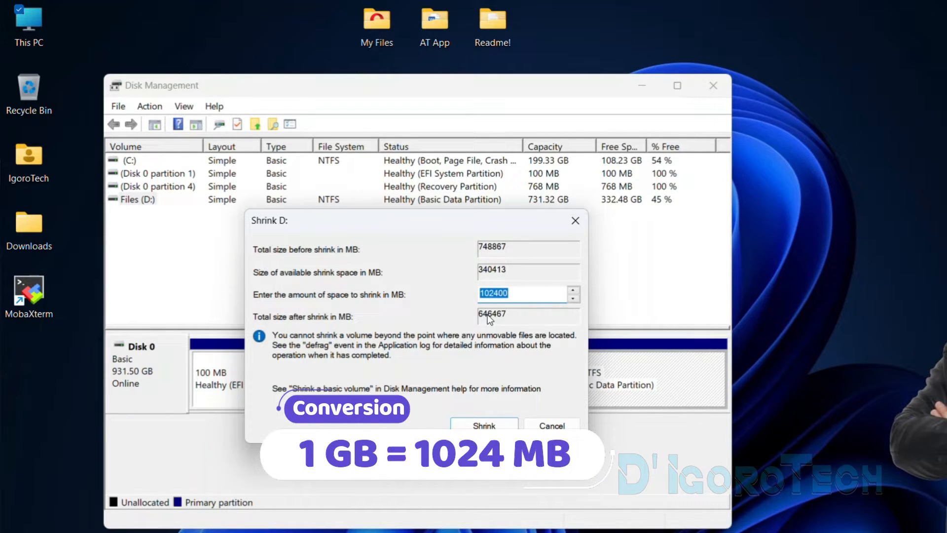
mouse_move(494, 323)
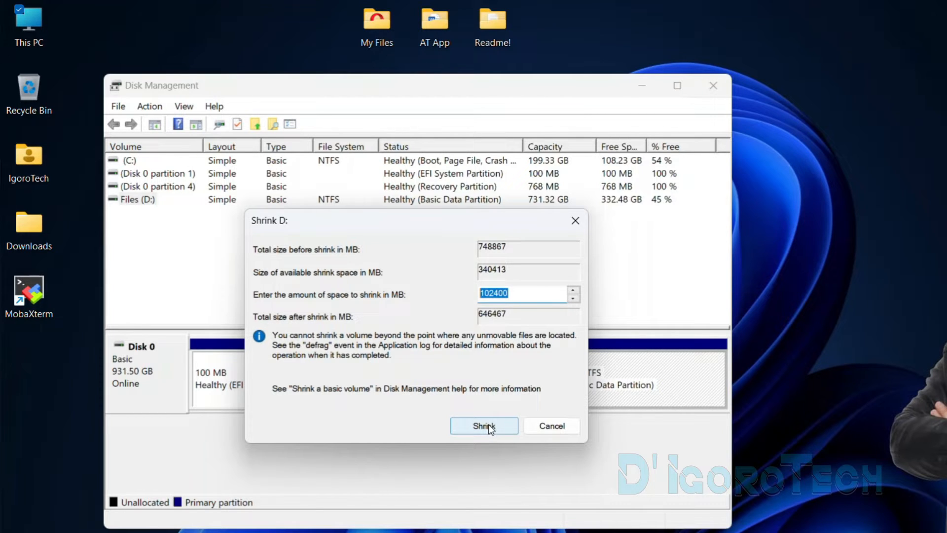
click(484, 426)
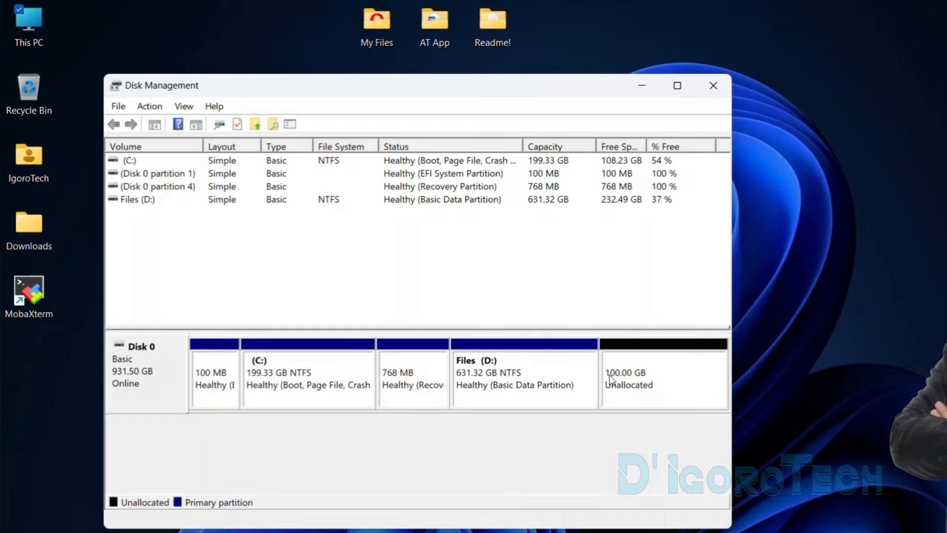
- Select the new 100 GB unallocated block beside the 631.32 GB drive D
click(662, 377)
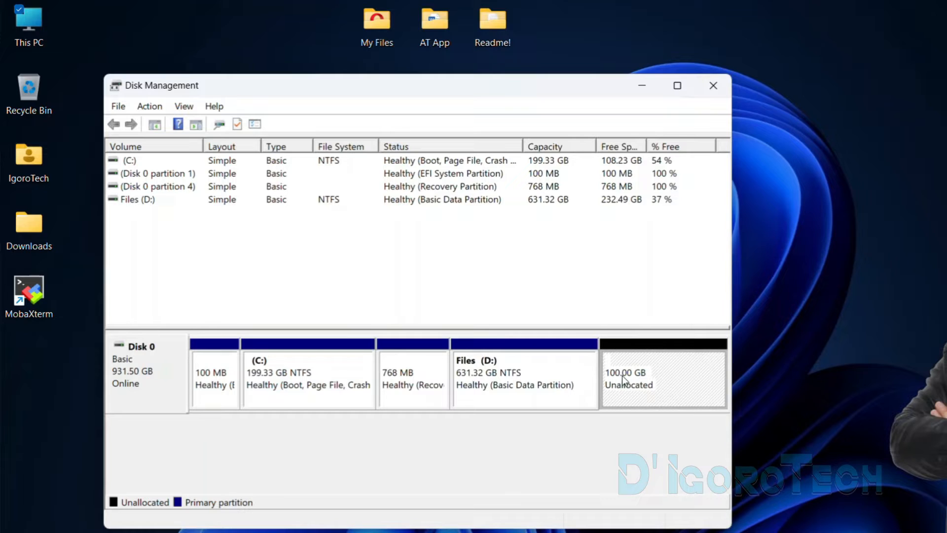
mouse_move(150, 202)
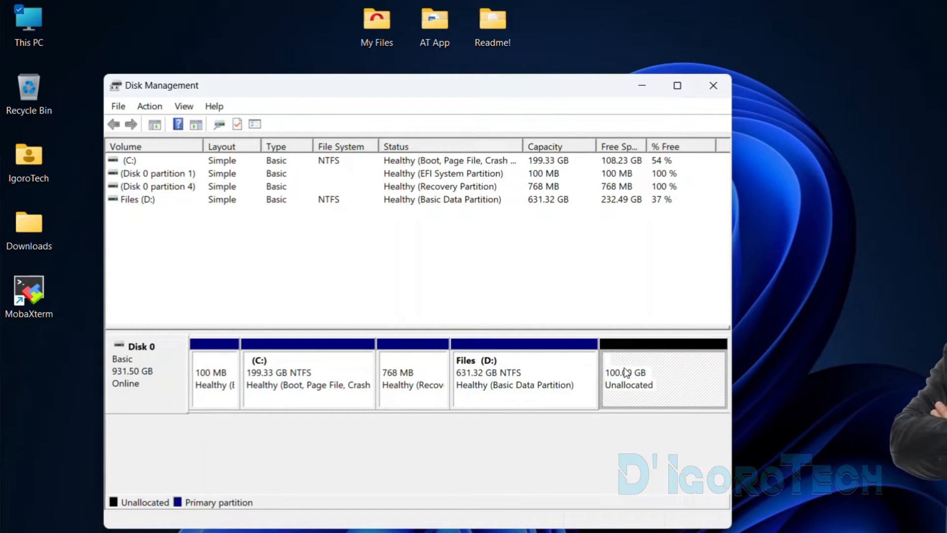
mouse_move(622, 352)
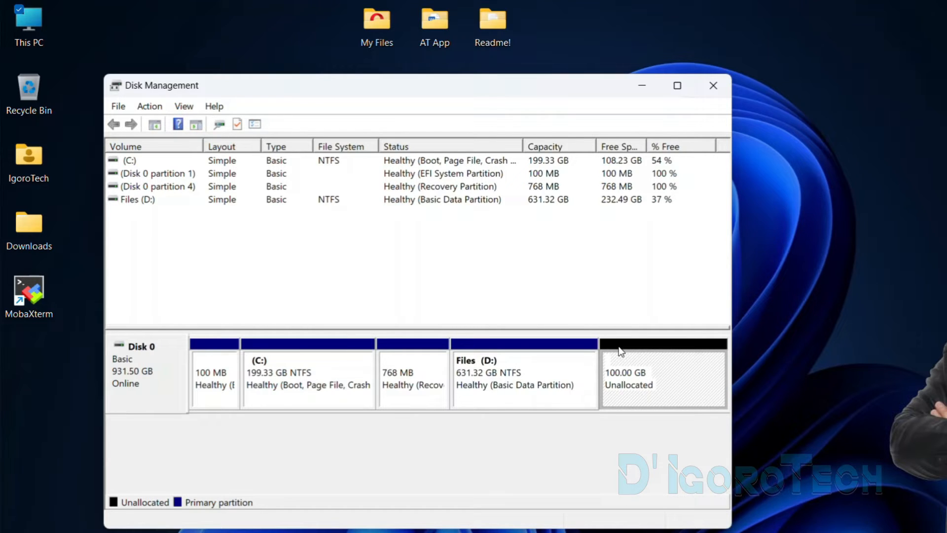
mouse_move(700, 361)
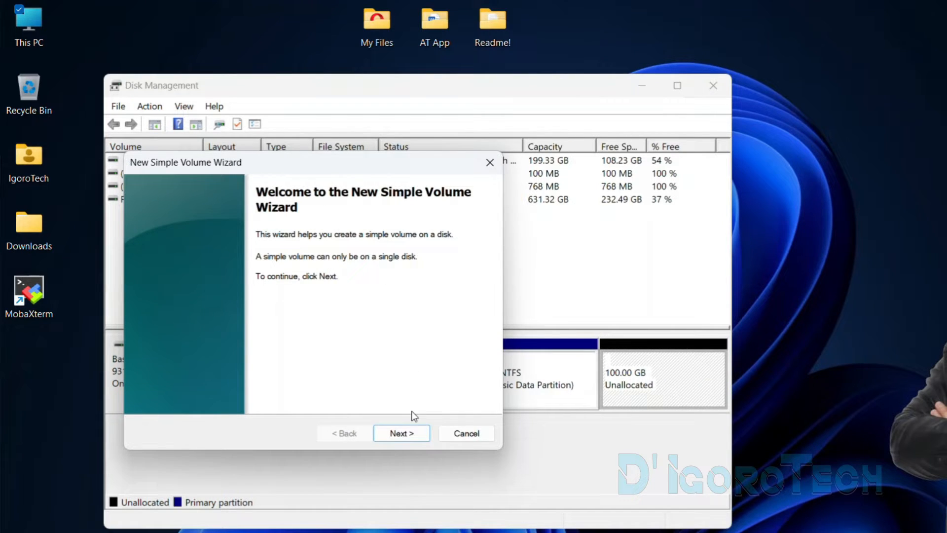
- In the New Simple Volume Wizard, keep the full 102400 MB size and assign drive letter E
click(401, 433)
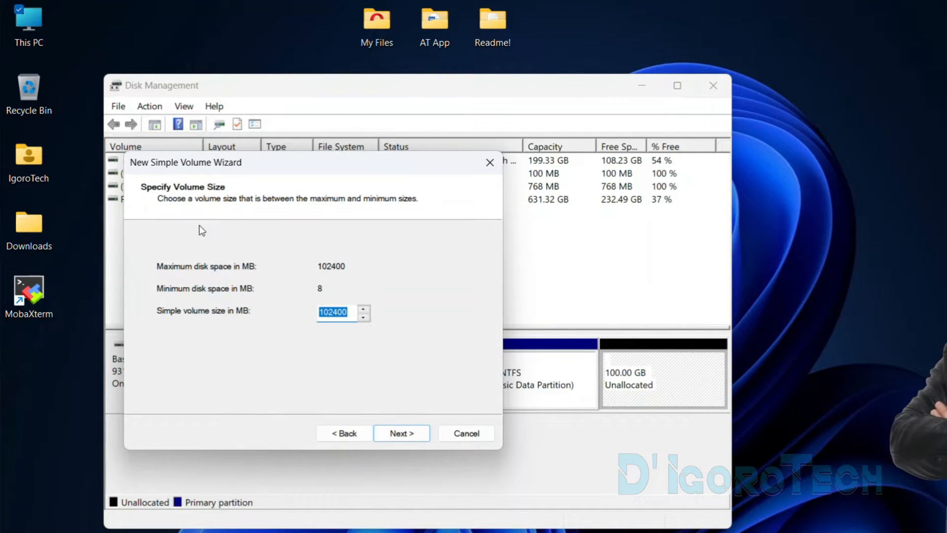
mouse_move(341, 328)
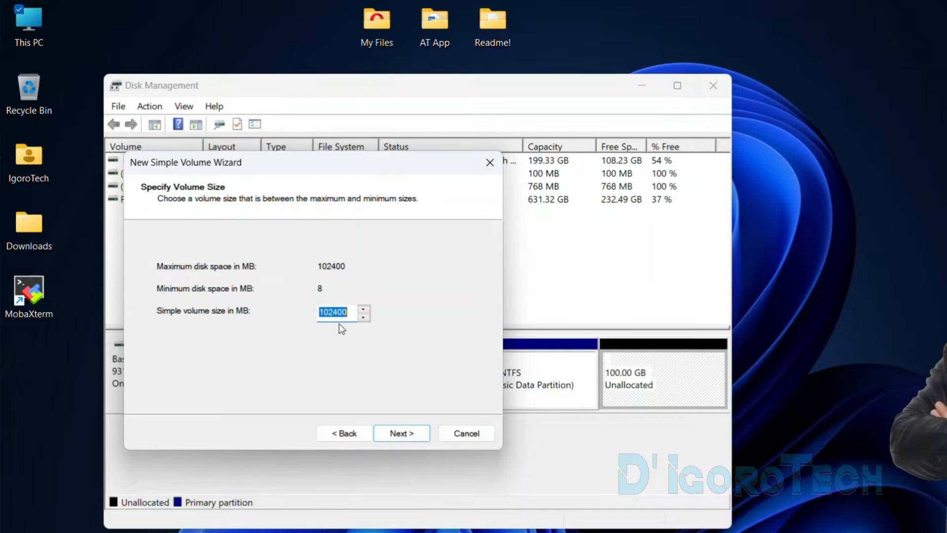
click(401, 433)
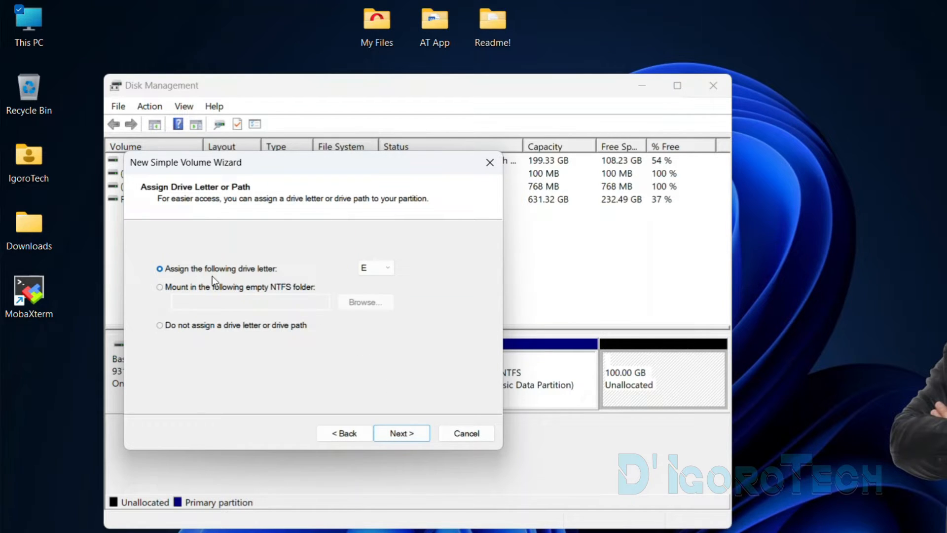
click(390, 268)
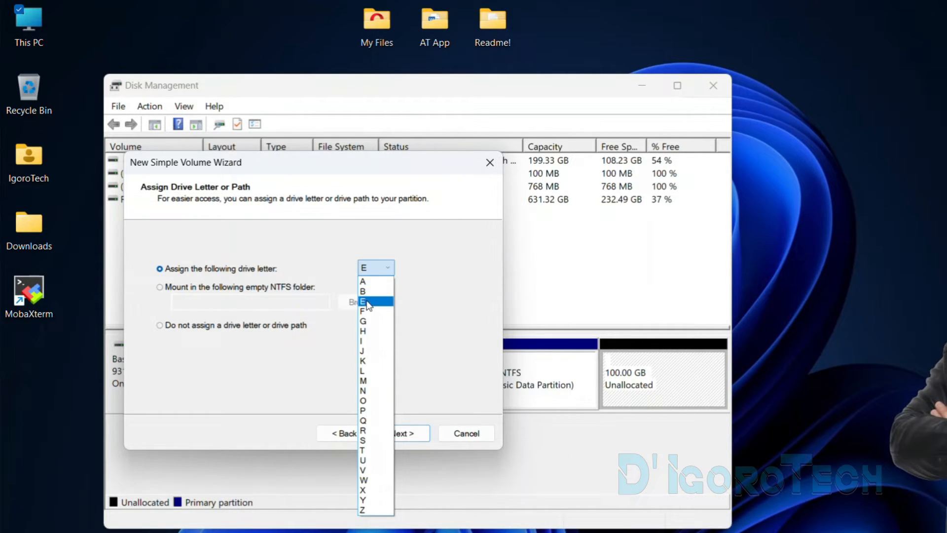
click(364, 301)
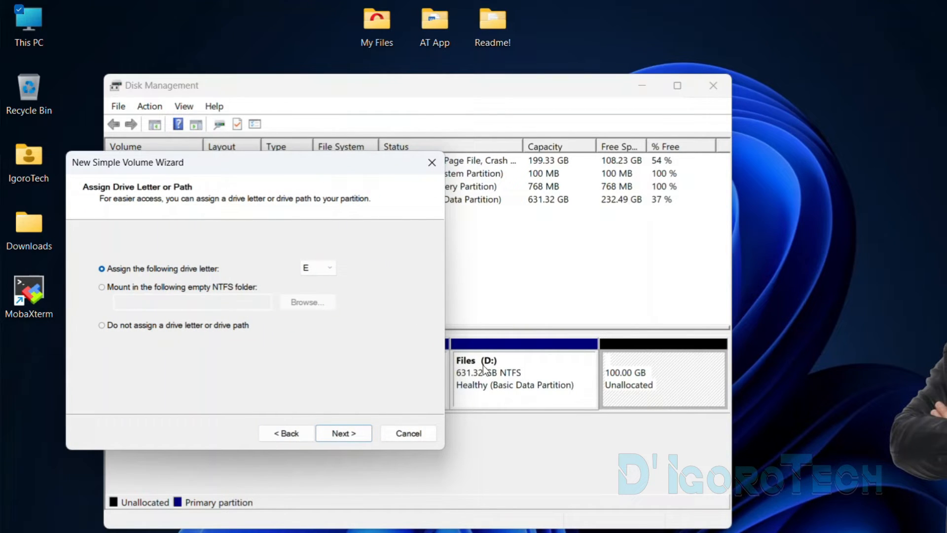
click(328, 268)
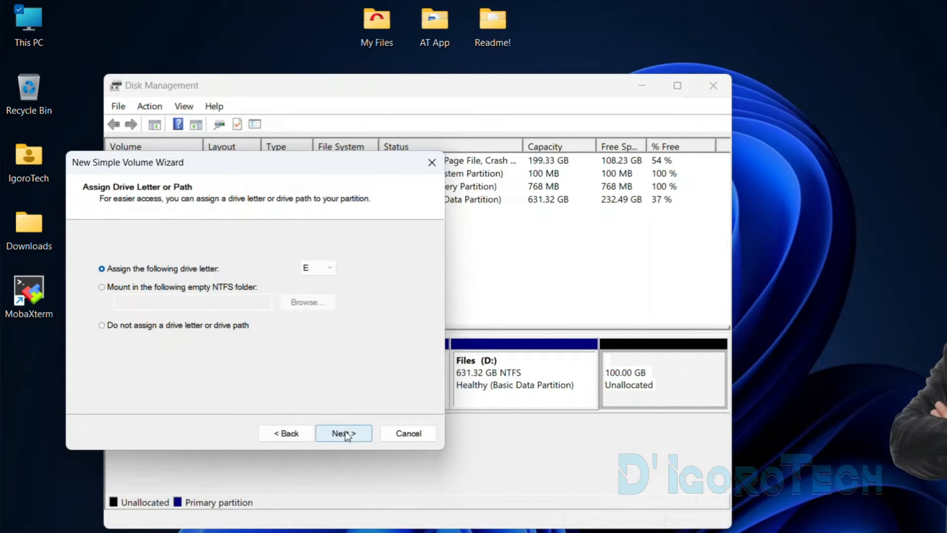
click(342, 433)
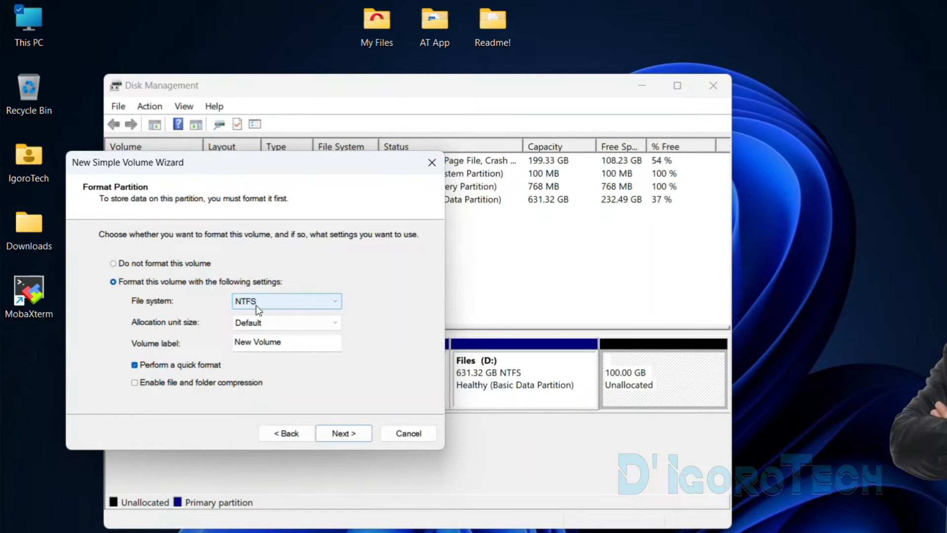
- Keep NTFS quick format and set the volume label to 'Data'
click(285, 301)
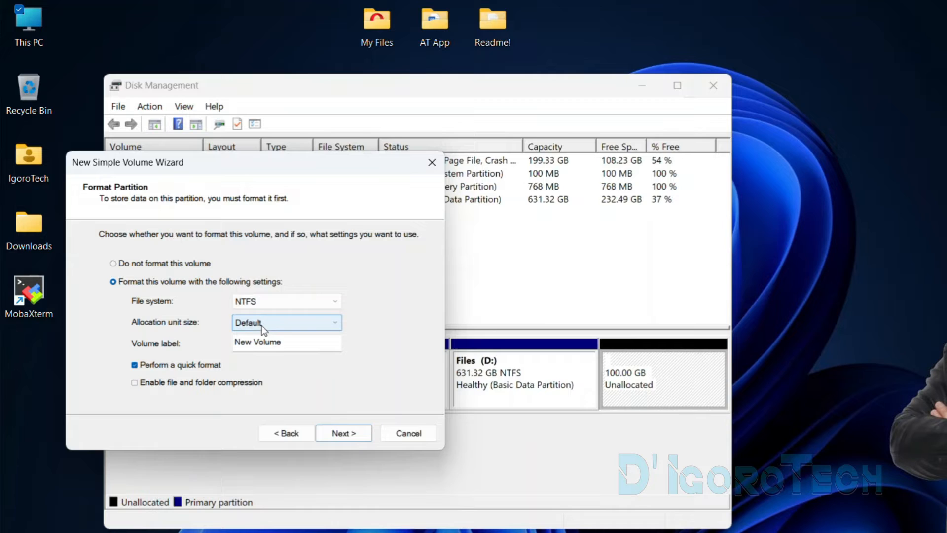
triple_click(285, 341)
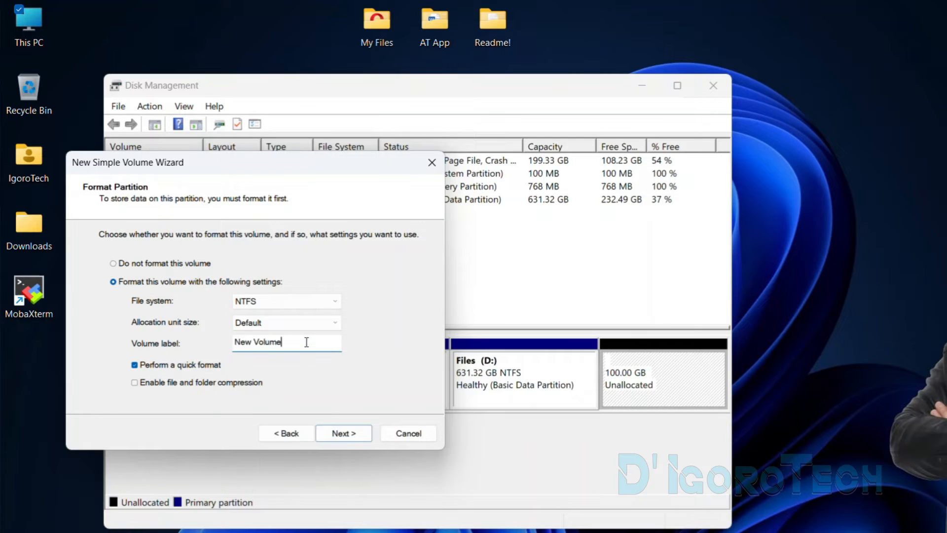
text(Data)
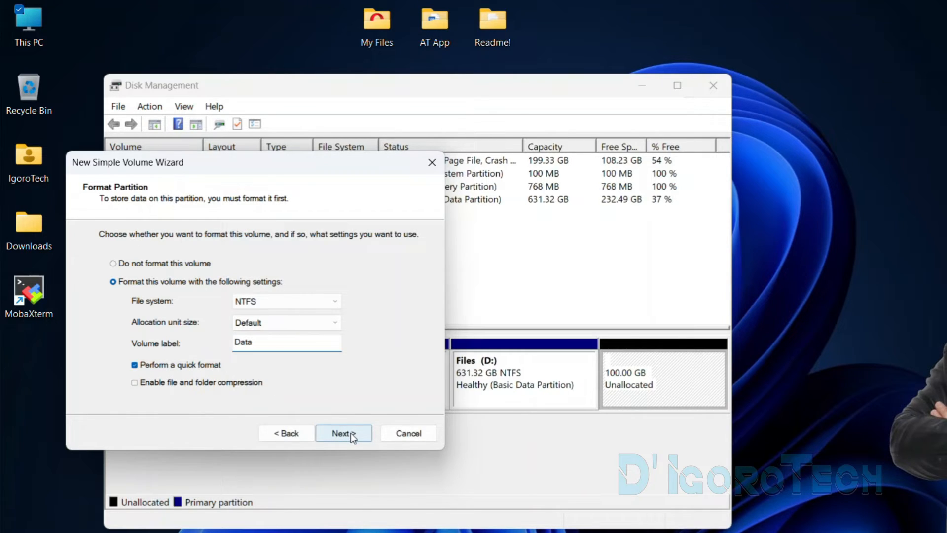
click(344, 433)
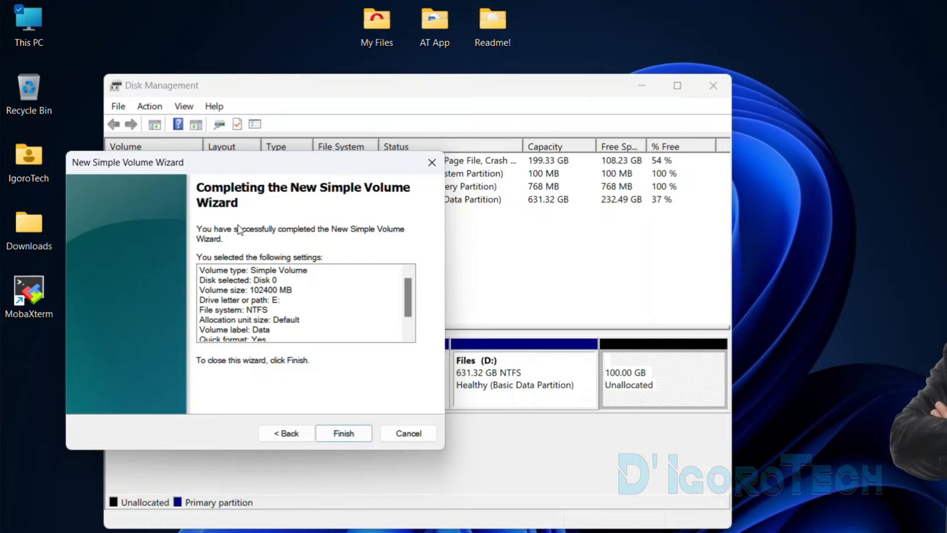
mouse_move(288, 280)
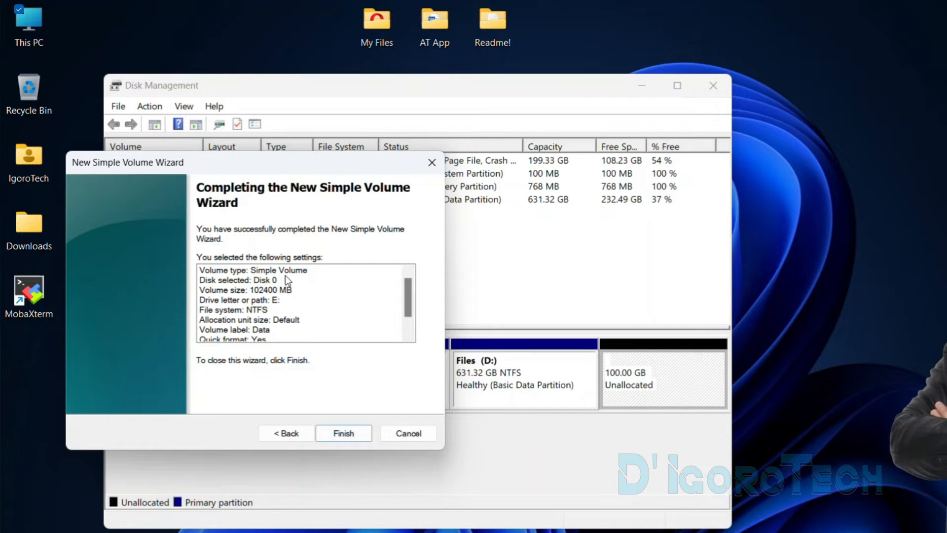
mouse_move(275, 309)
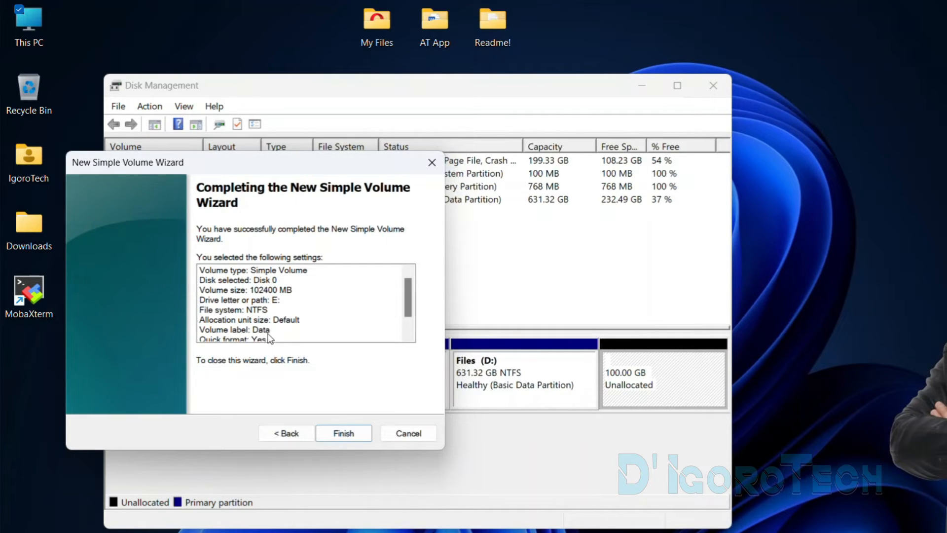
- Review the volume settings summary and finish the wizard
scroll(down, 3)
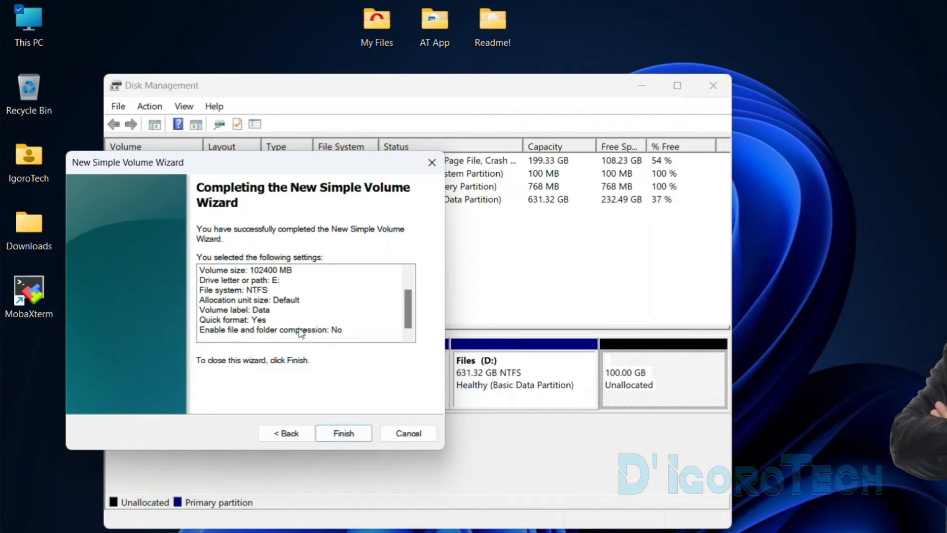
click(343, 432)
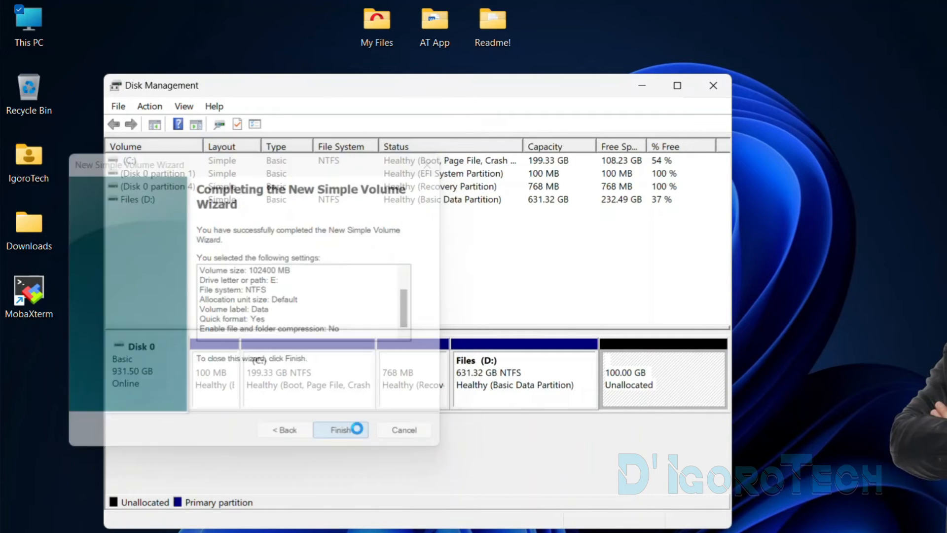
- Select Data (E:) in the disk map and volume list to confirm a healthy 100 GB NTFS volume
click(340, 429)
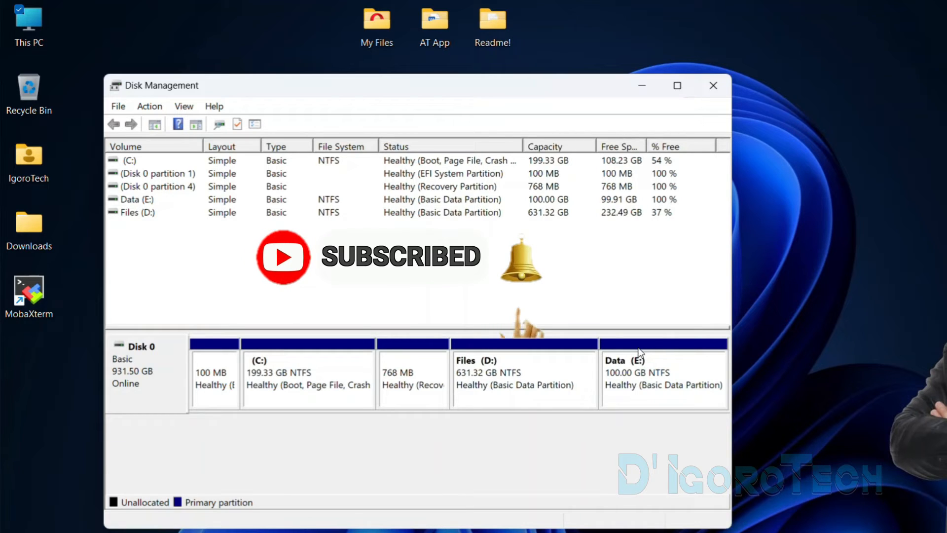
click(662, 377)
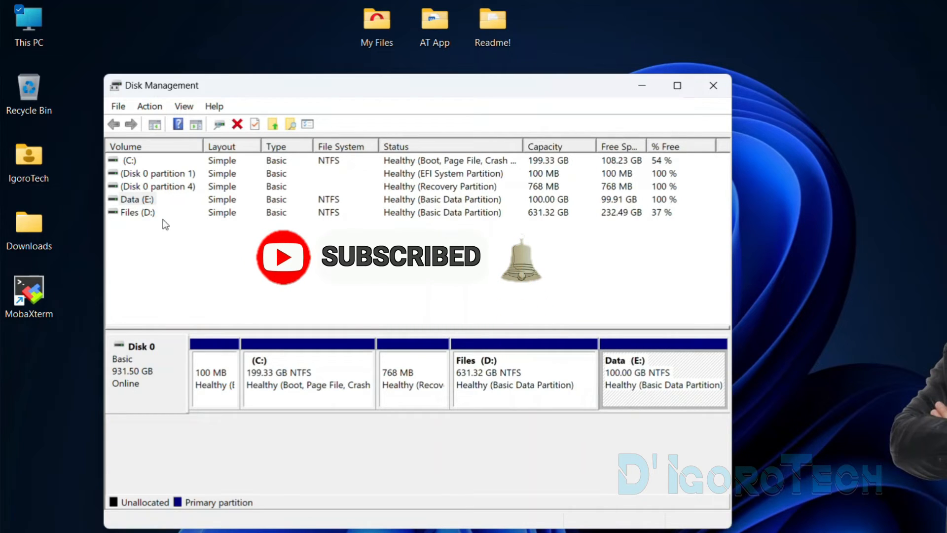
click(132, 200)
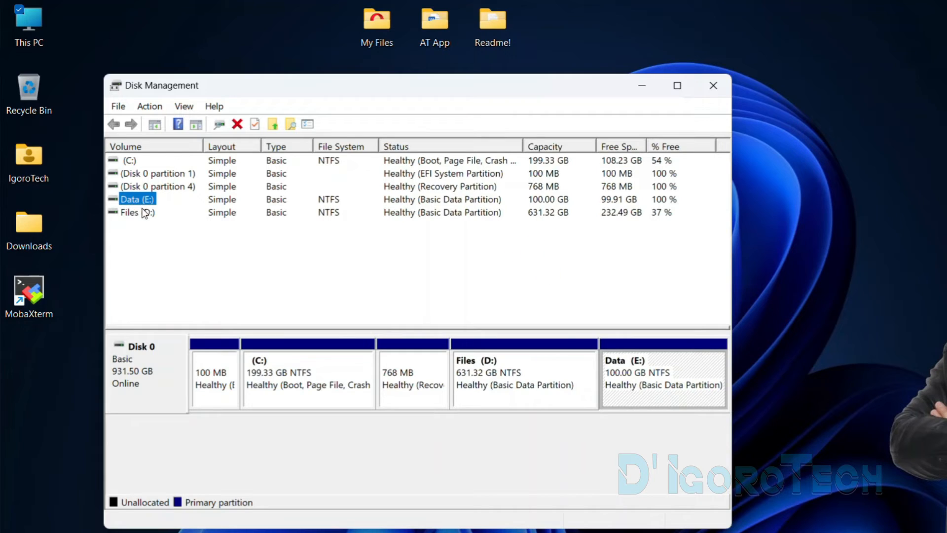
mouse_move(540, 207)
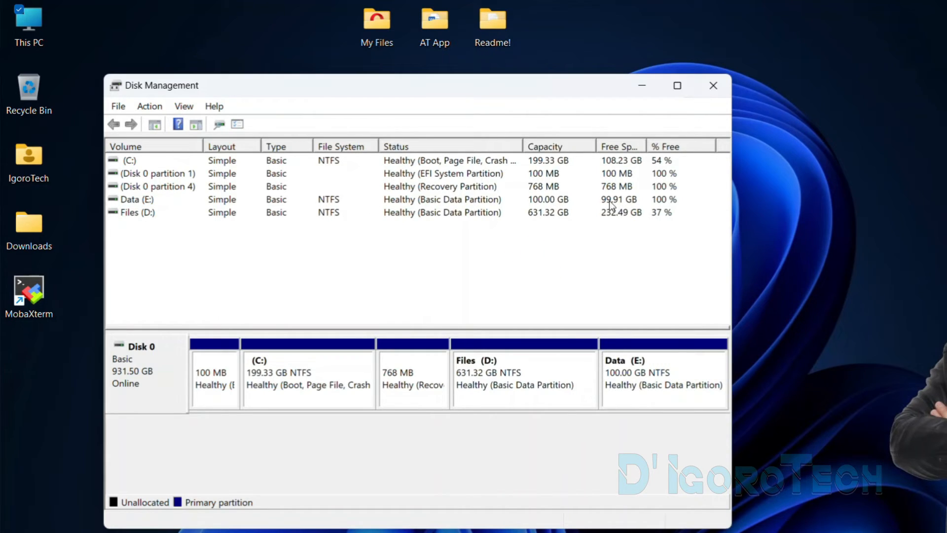
mouse_move(120, 151)
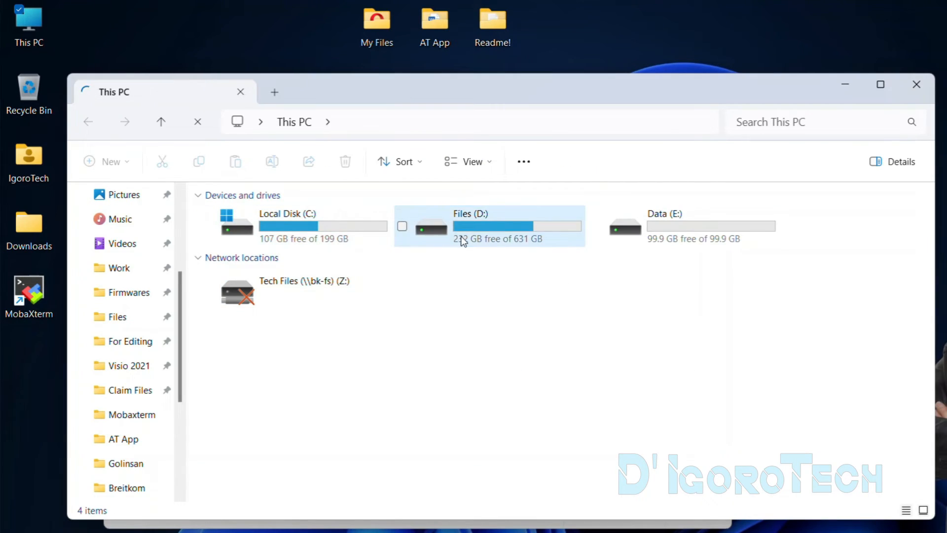
- Compare Data (E:) at 99.9 GB free with Files (D:) at 631 GB, then deselect
click(682, 226)
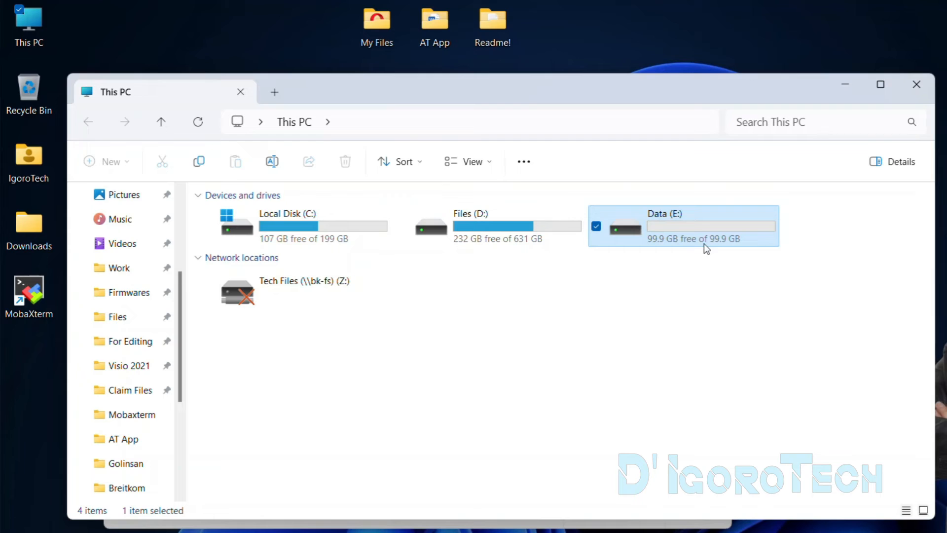
mouse_move(675, 249)
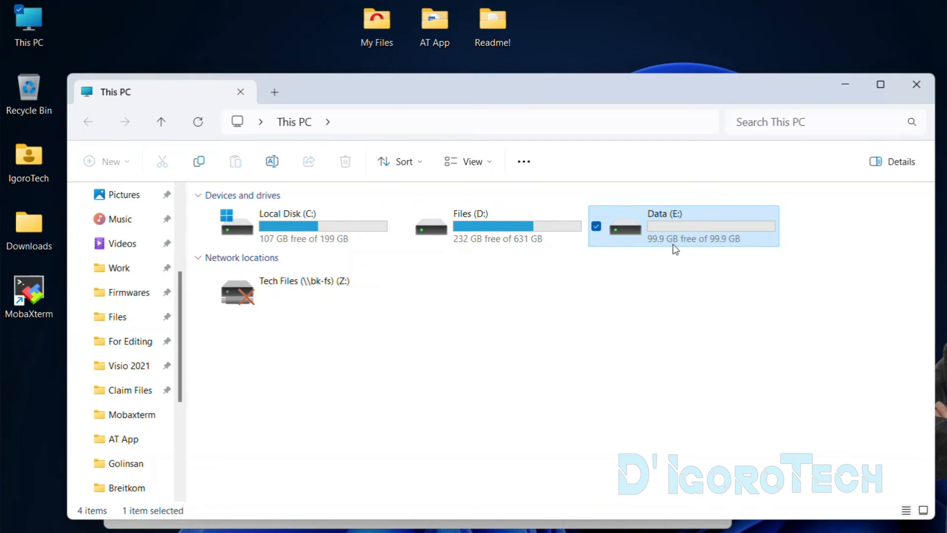
mouse_move(674, 247)
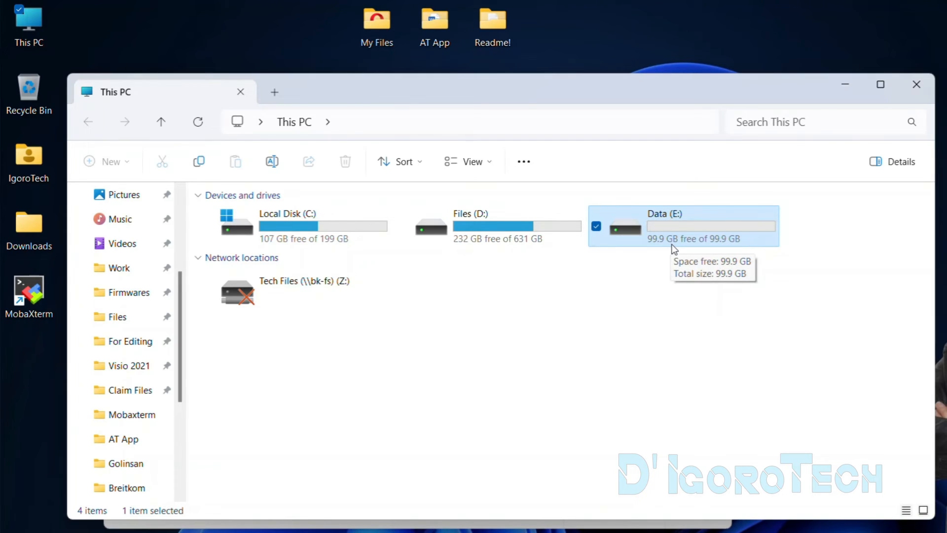
mouse_move(517, 226)
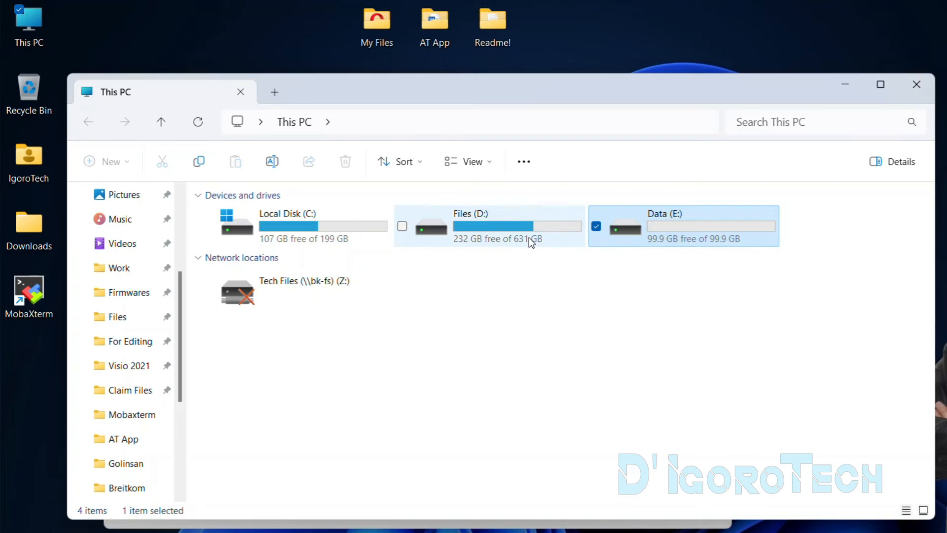
click(489, 226)
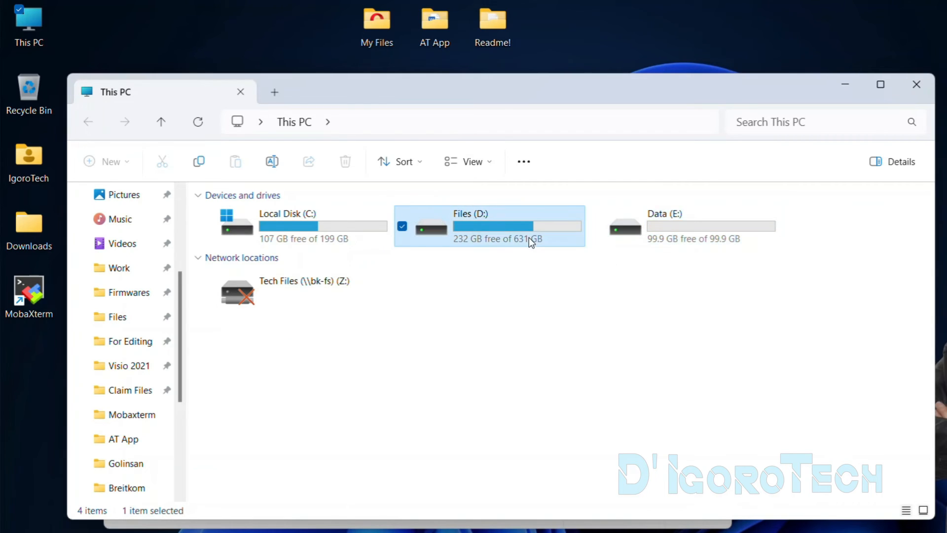
mouse_move(532, 253)
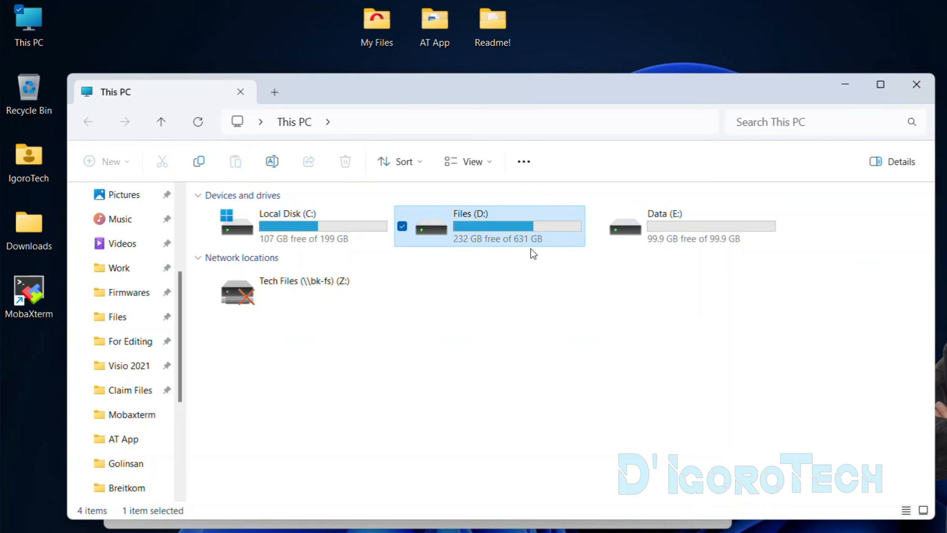
mouse_move(535, 251)
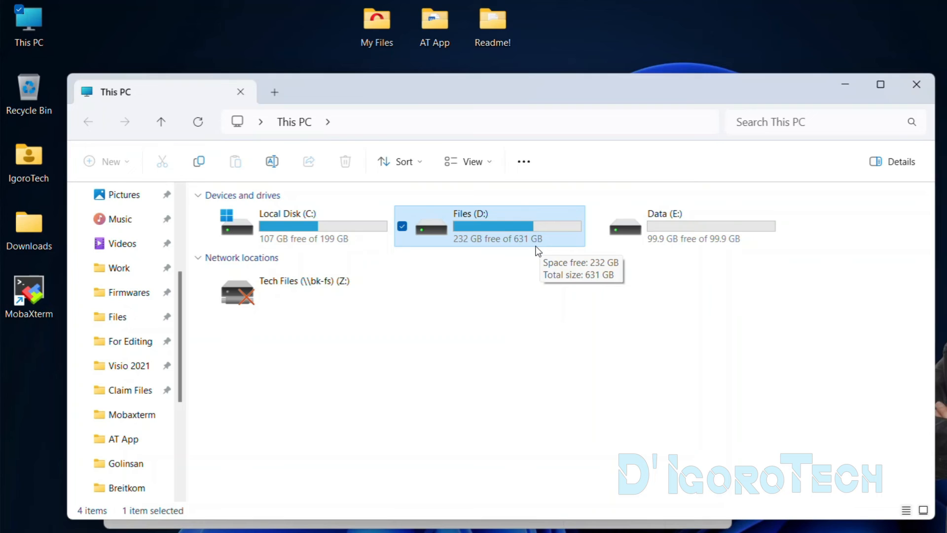
mouse_move(497, 253)
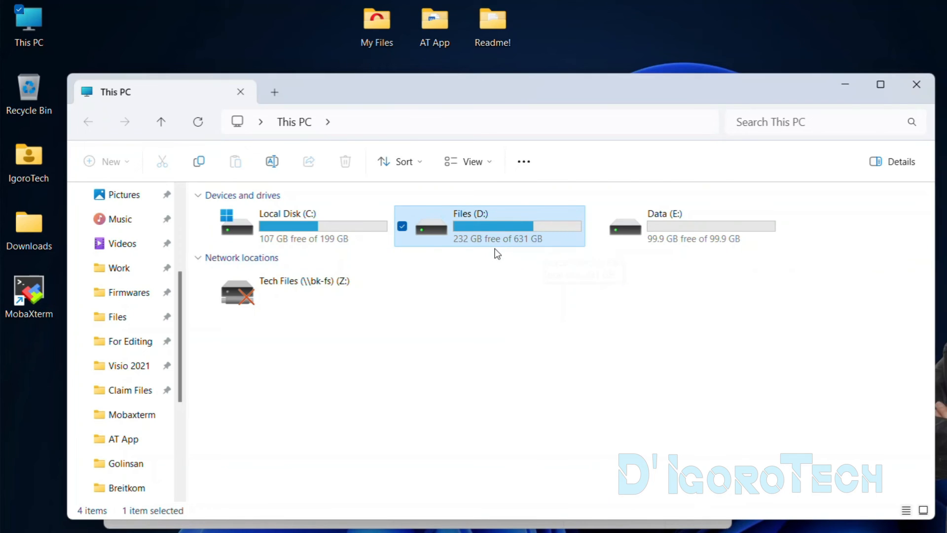
click(676, 226)
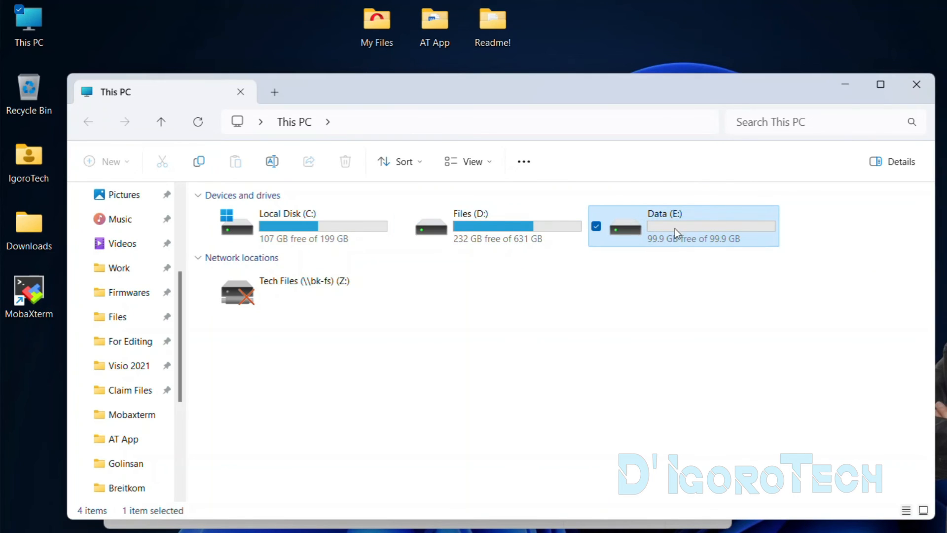
click(595, 226)
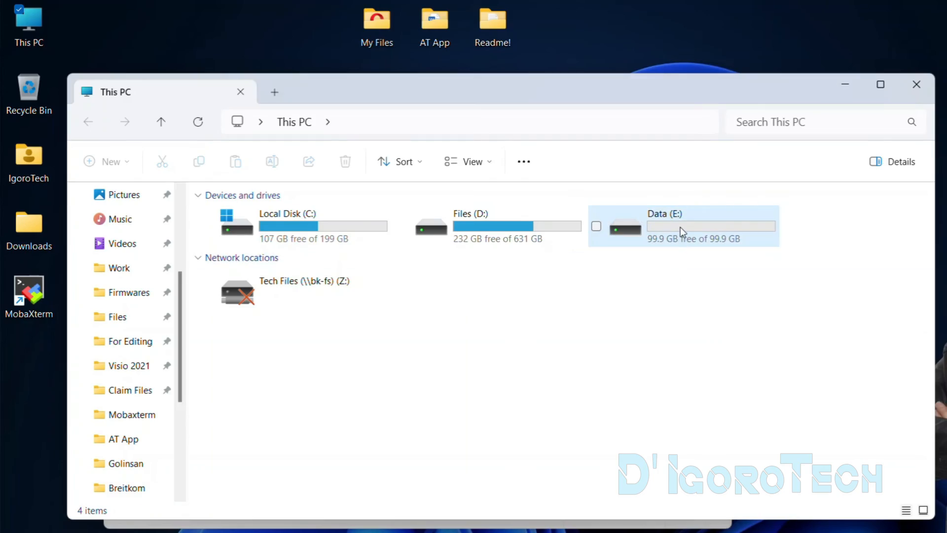